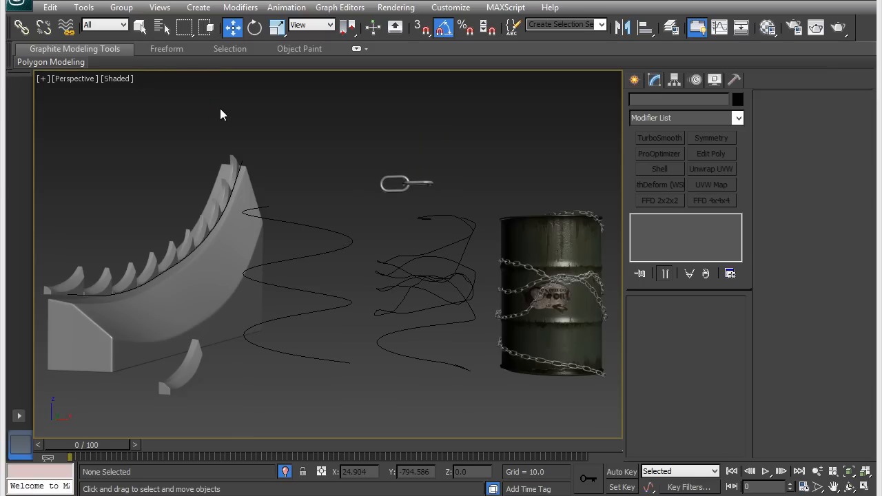
mouse_move(234, 117)
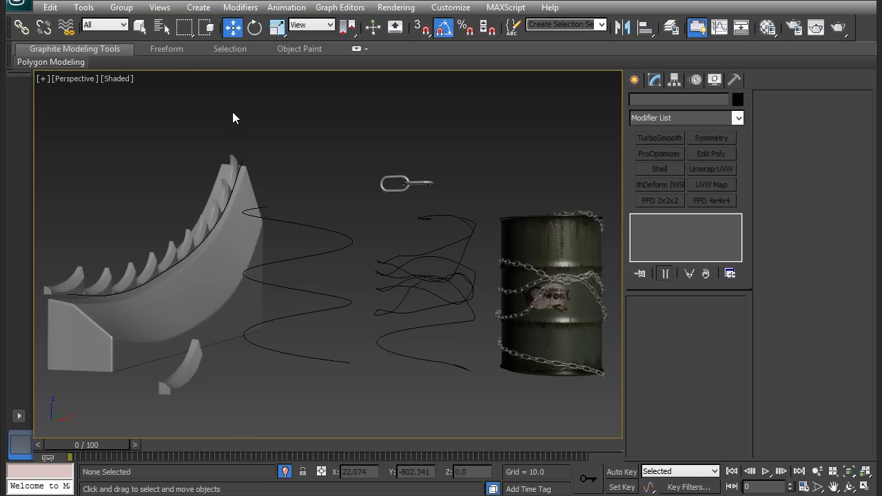
mouse_move(314, 143)
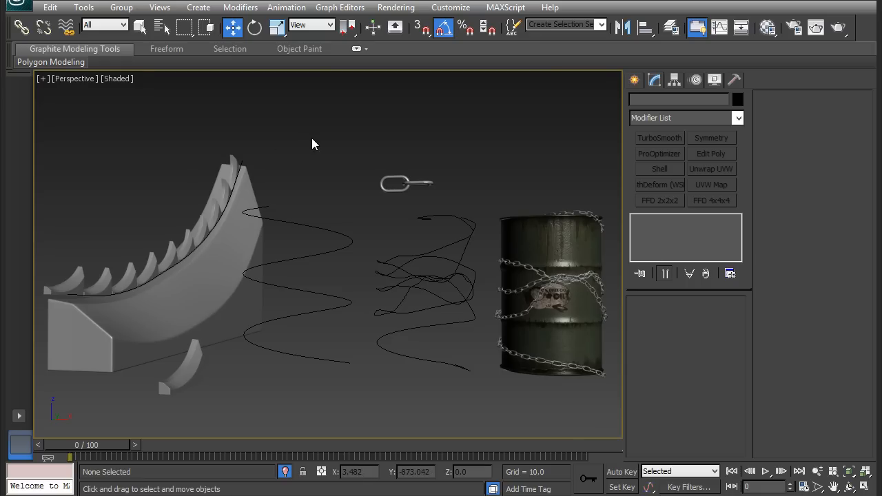
mouse_move(433, 263)
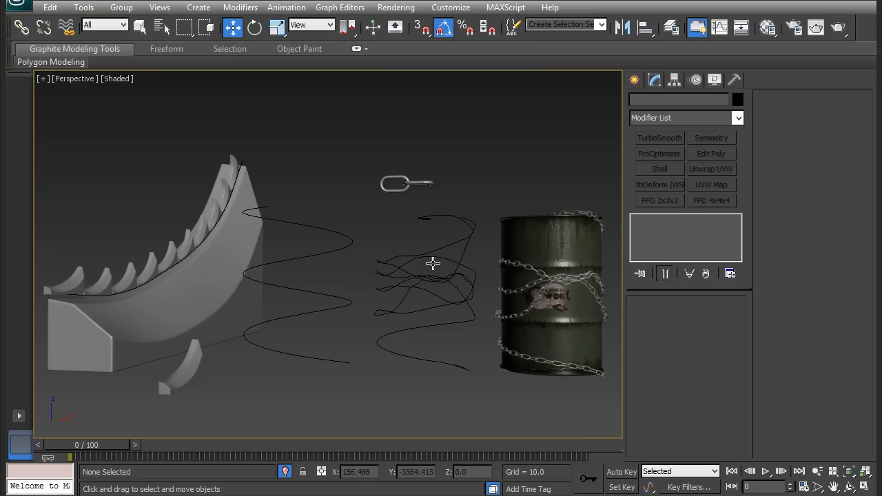
mouse_move(449, 209)
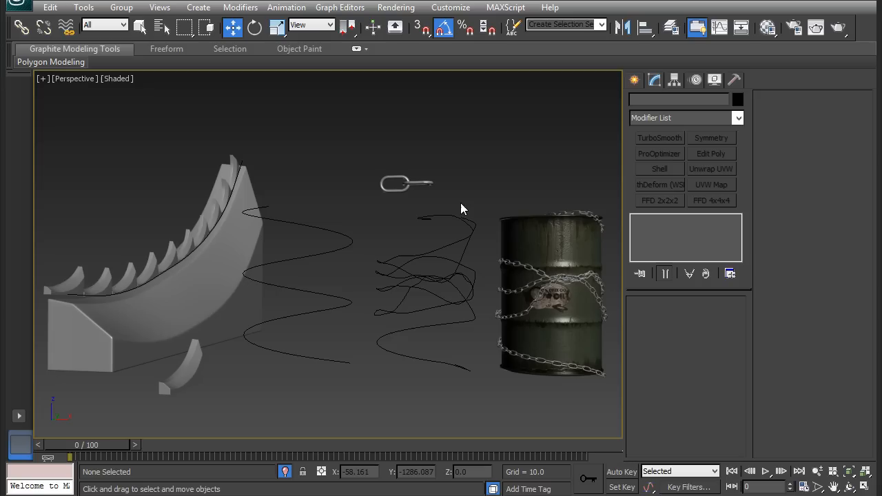
mouse_move(434, 171)
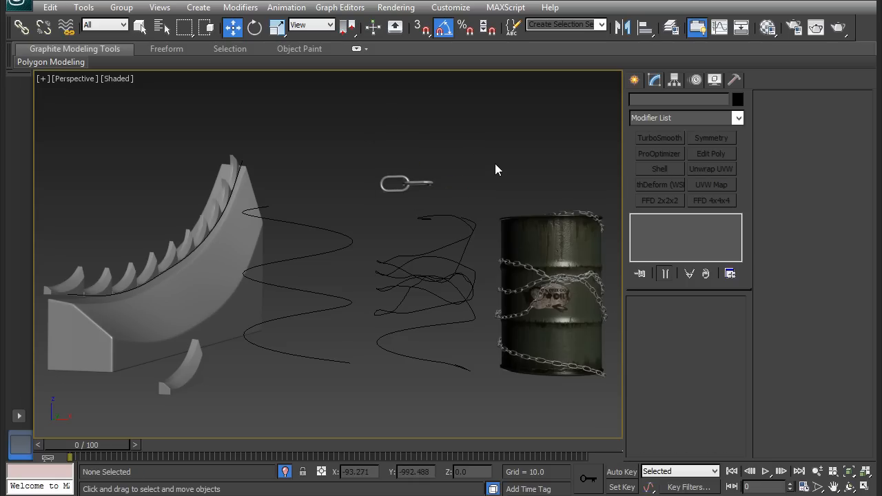
mouse_move(512, 314)
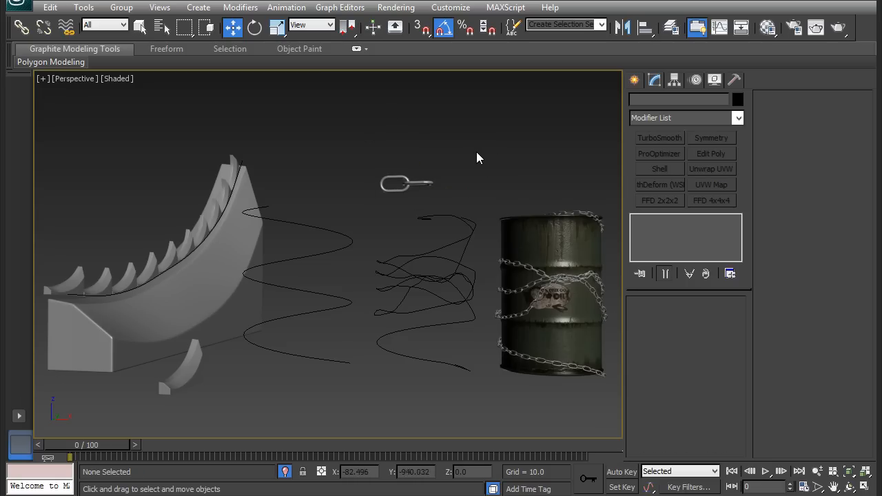
mouse_move(365, 157)
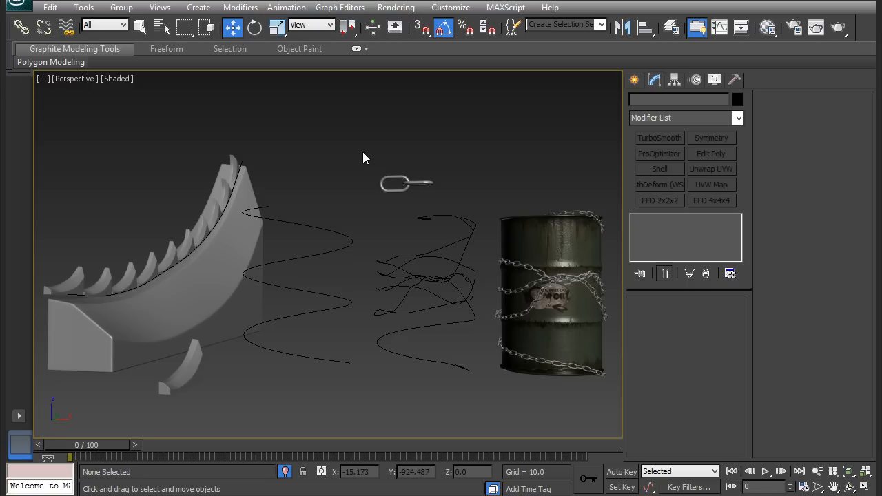
mouse_move(351, 389)
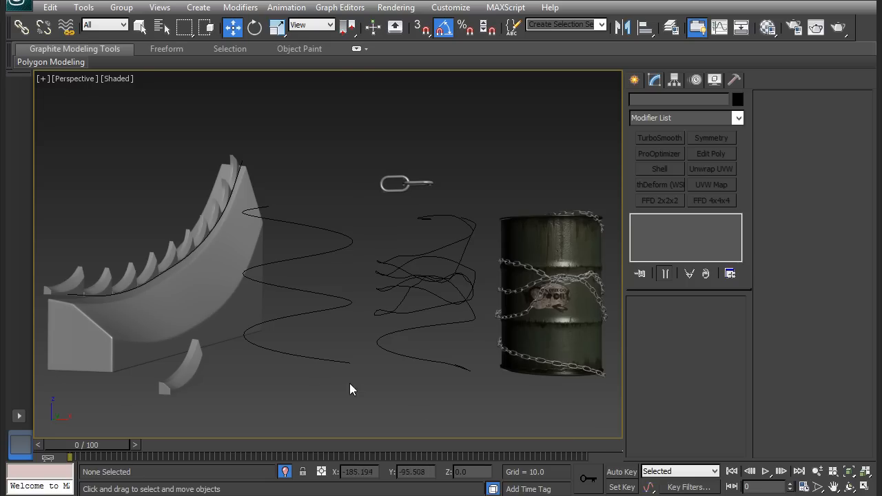
mouse_move(403, 366)
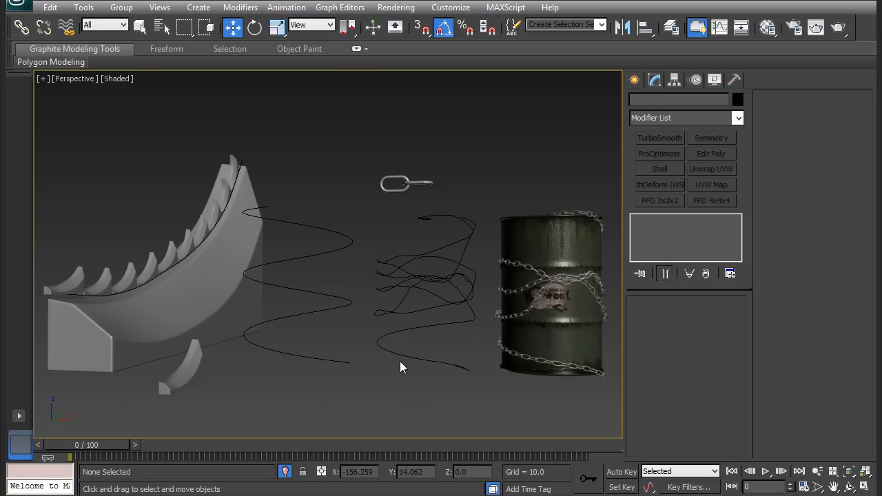
- Draw a helix spline beside the barrel, setting its base circle and pulling up its height
drag(402, 366, 312, 343)
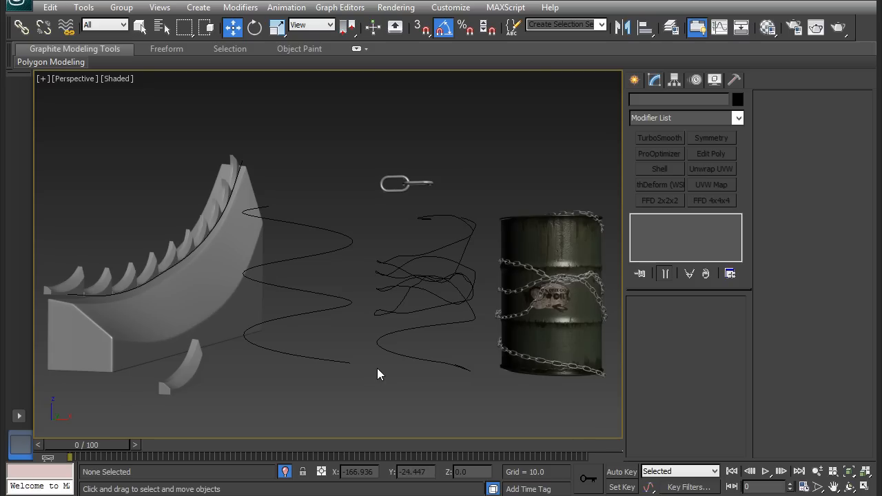
mouse_move(137, 281)
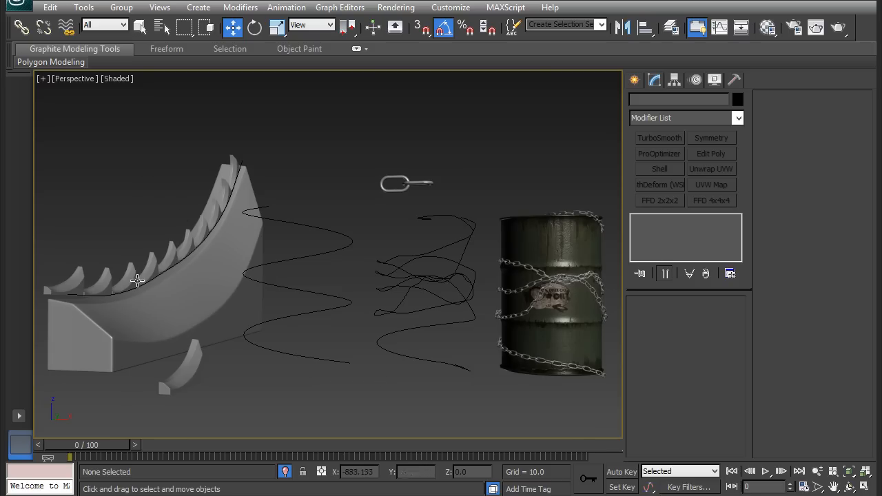
mouse_move(141, 201)
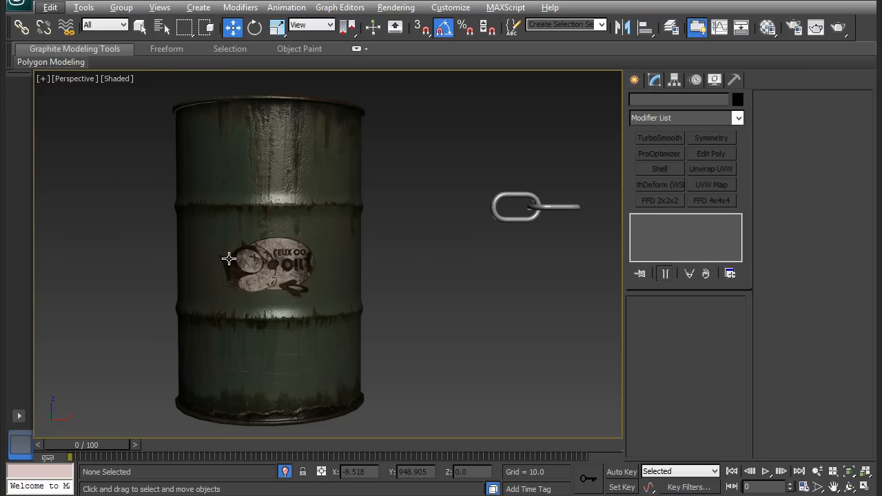
mouse_move(349, 164)
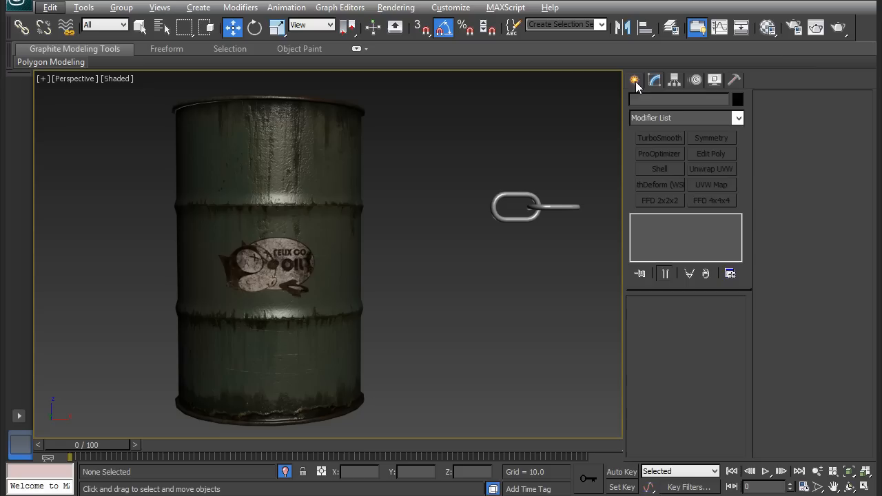
click(634, 80)
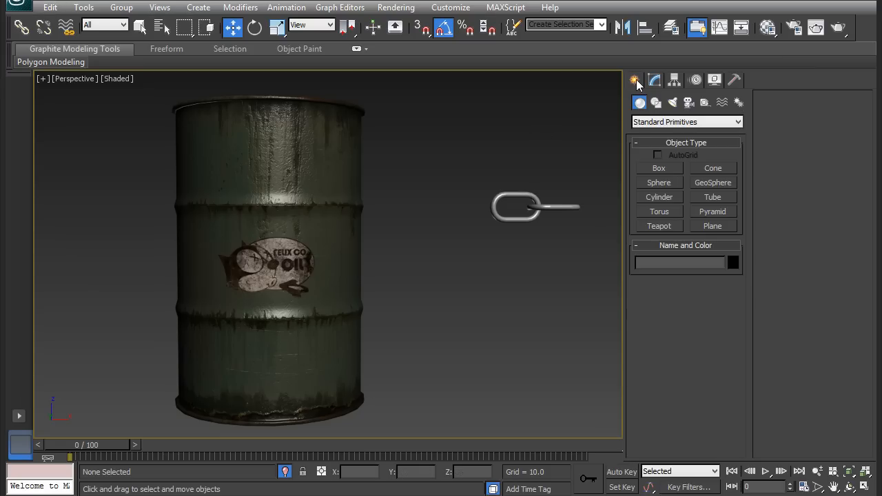
click(656, 102)
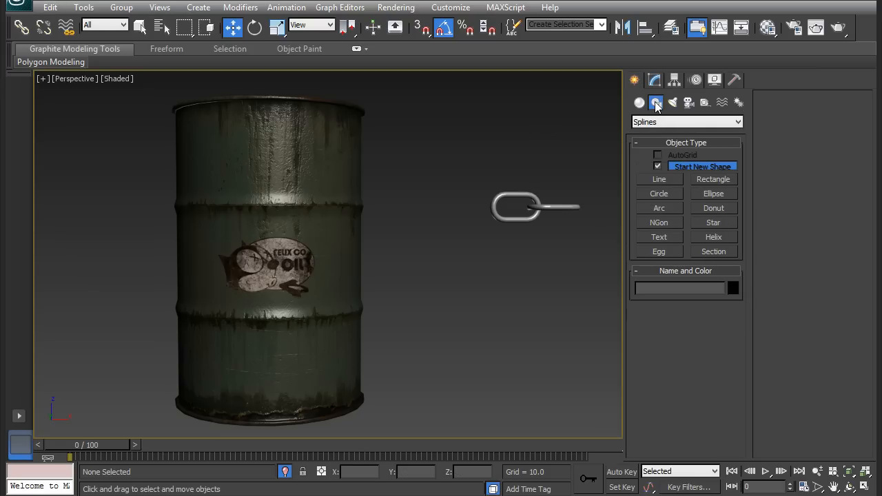
click(713, 237)
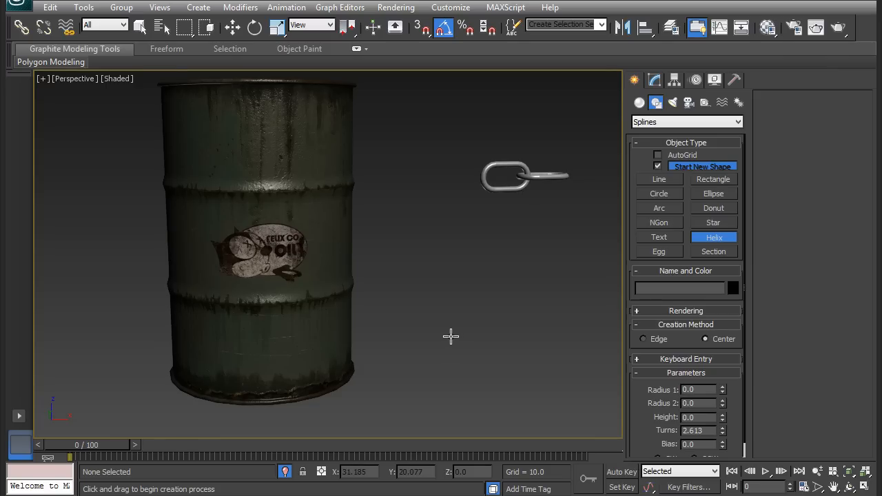
drag(452, 336, 512, 335)
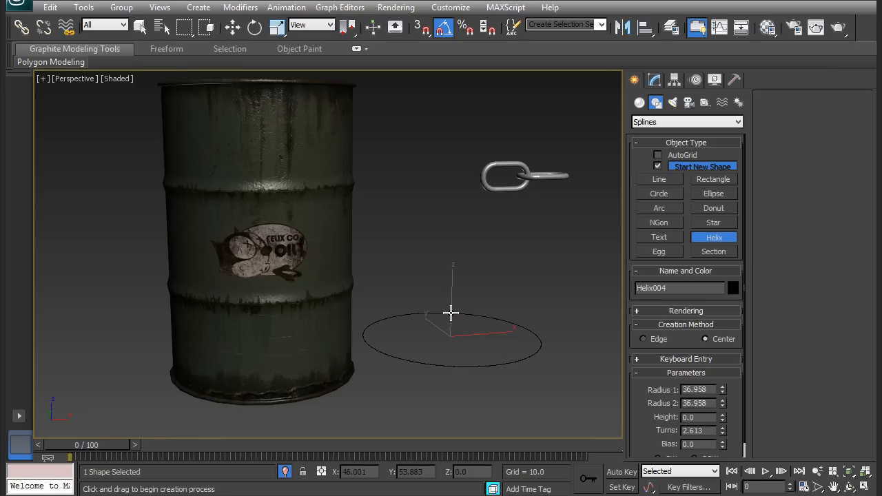
drag(451, 311, 443, 127)
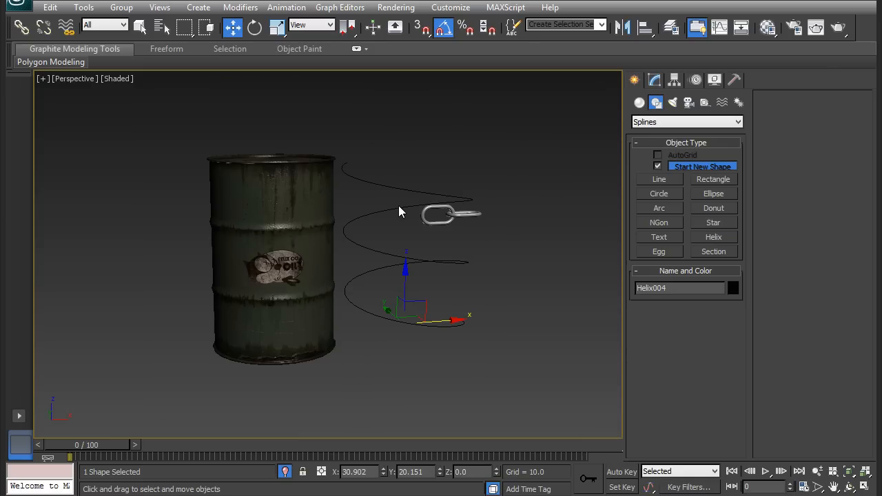
mouse_move(406, 207)
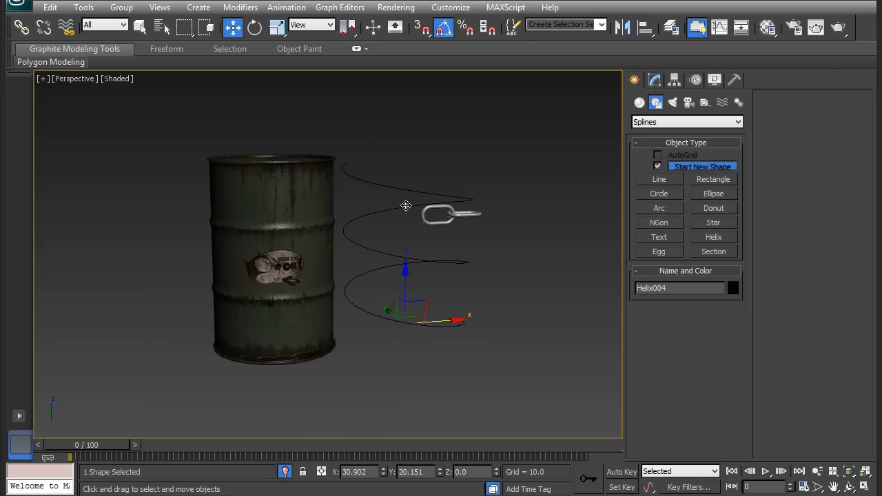
- From the top view, set the helix radii to 33.96 around the barrel and raise its turns to about 3.5
key(t)
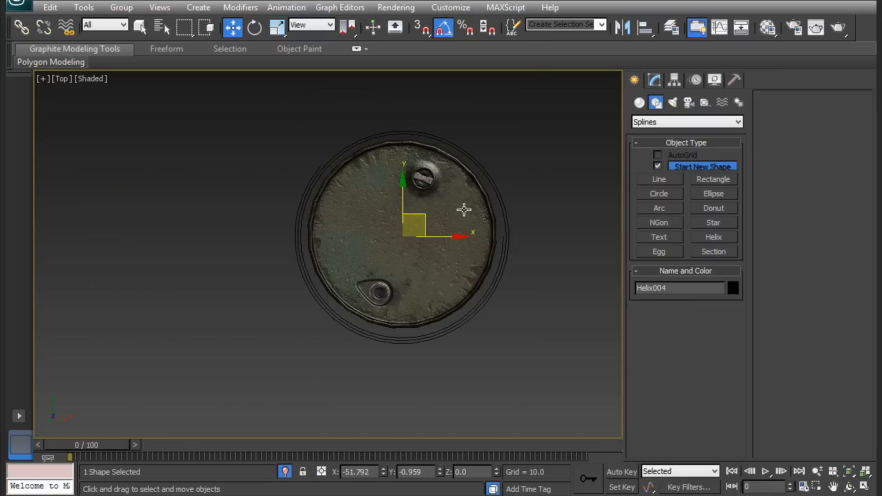
click(653, 80)
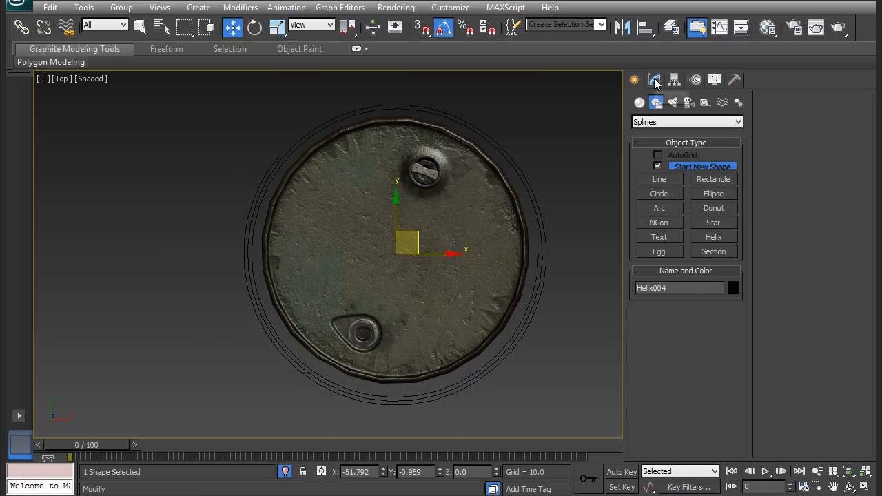
click(654, 80)
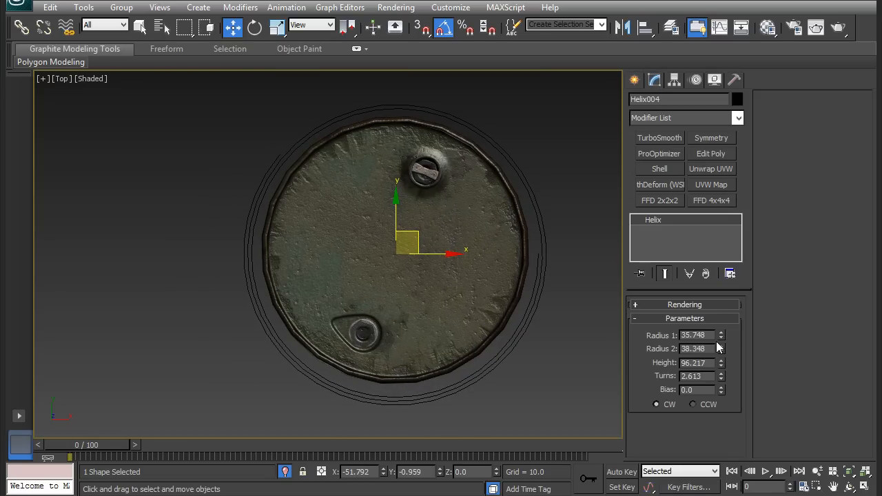
drag(722, 336, 722, 331)
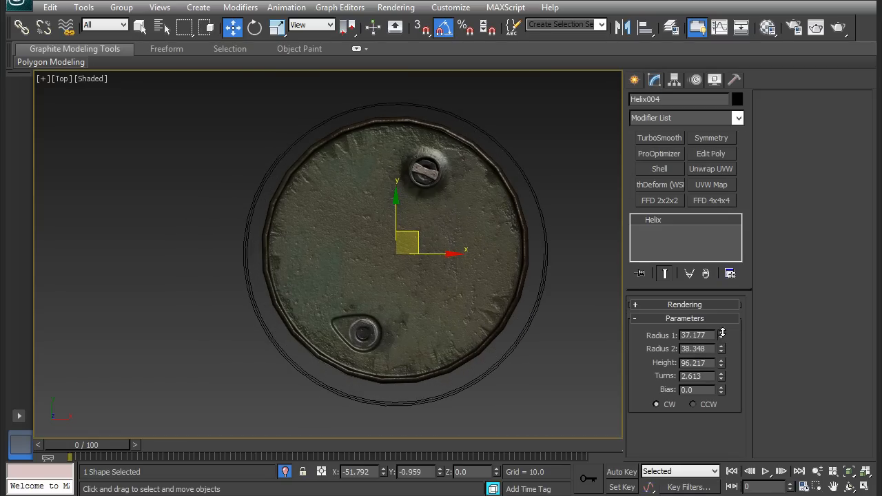
drag(722, 332, 722, 342)
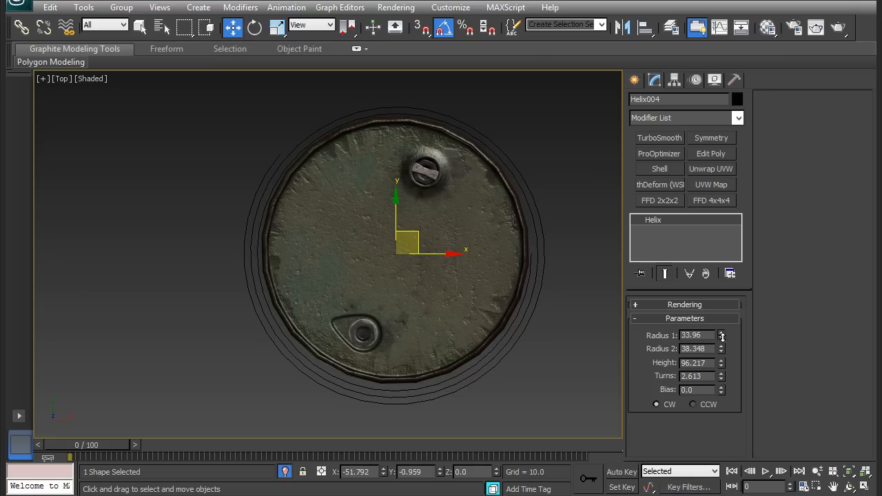
triple_click(696, 335)
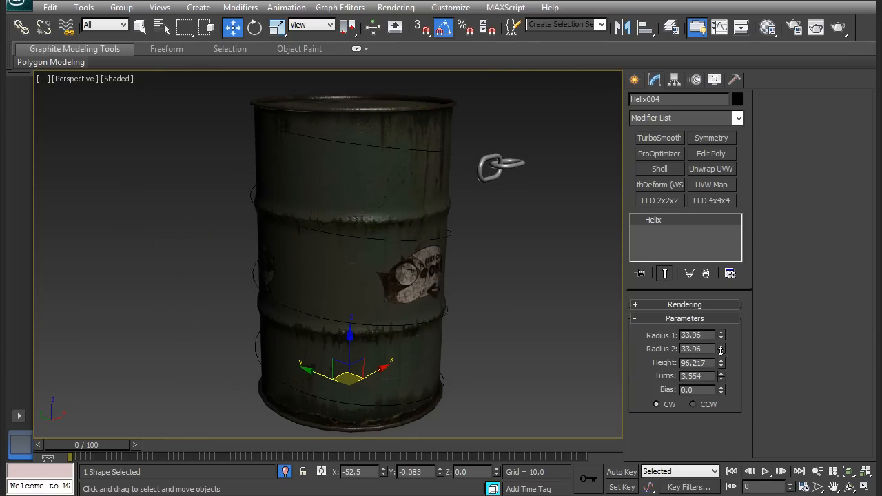
drag(721, 375, 720, 386)
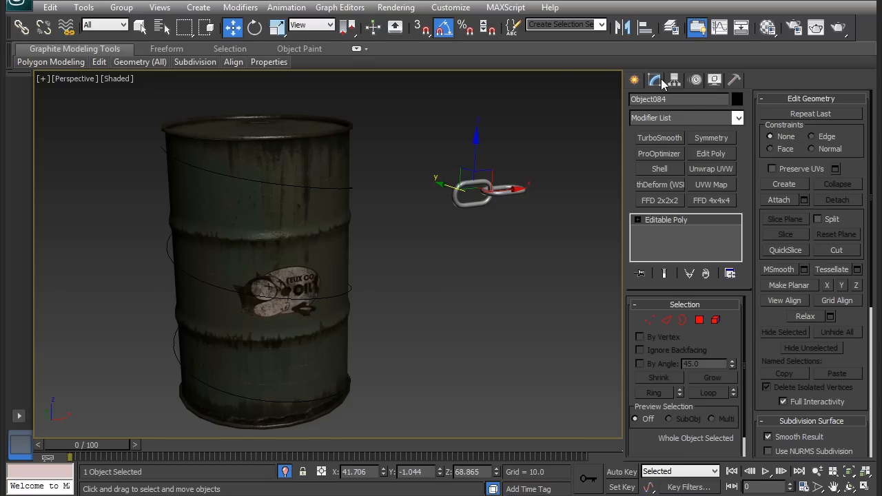
- Bind the chain link's path deform to Helix004 and set the Z axis to follow the path
click(737, 118)
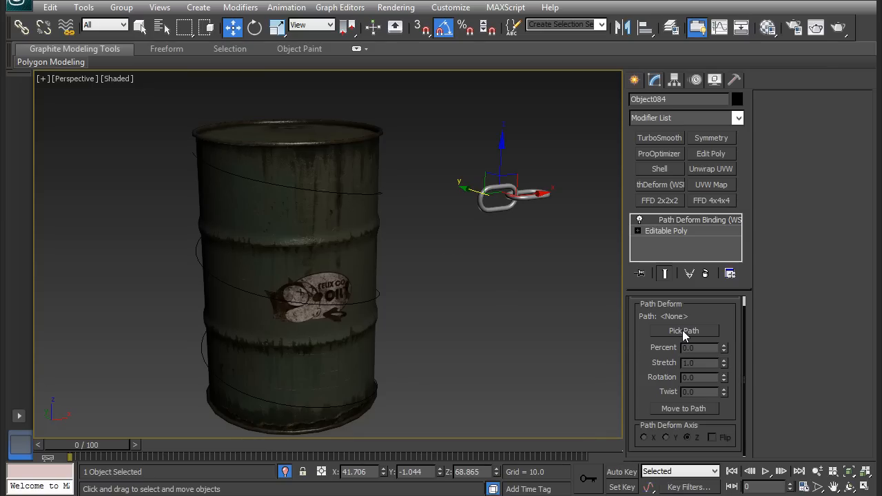
click(683, 331)
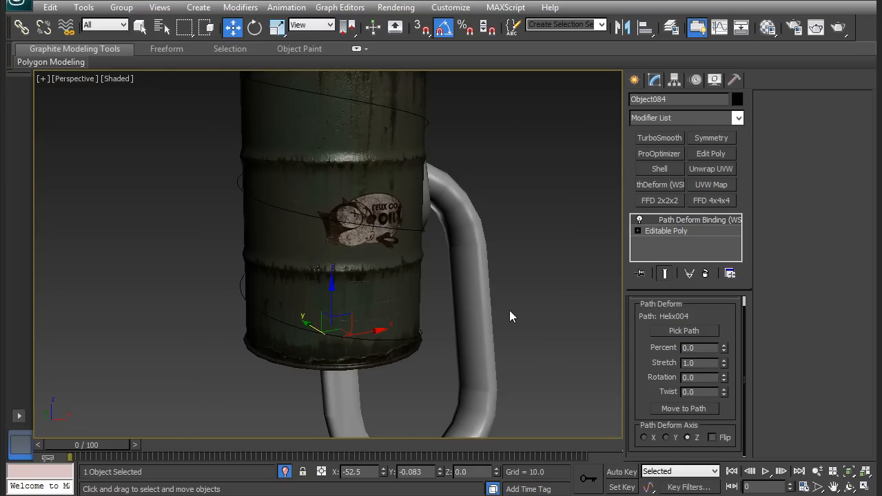
click(276, 27)
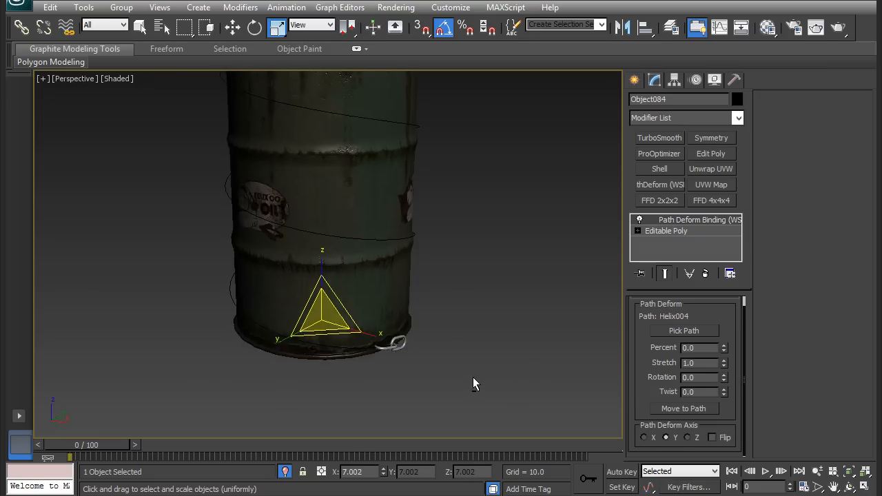
- Move the link along the helix so it rests at the bottom of the barrel
click(231, 27)
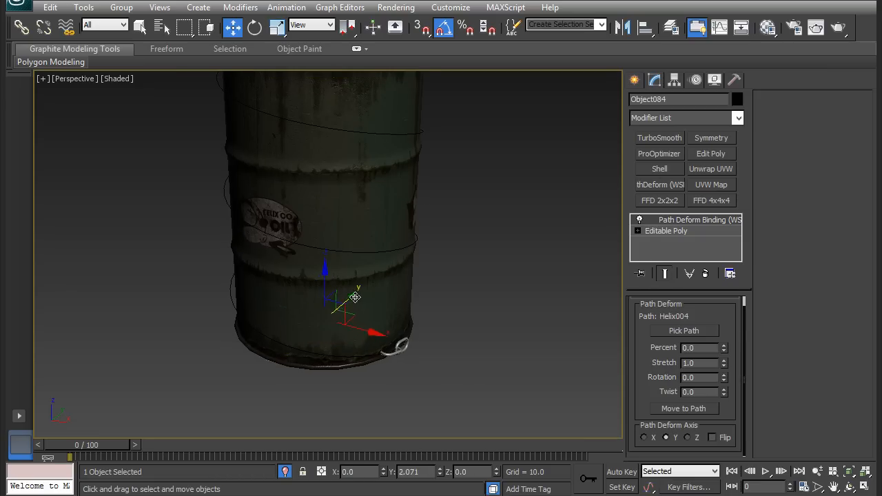
drag(353, 296, 405, 268)
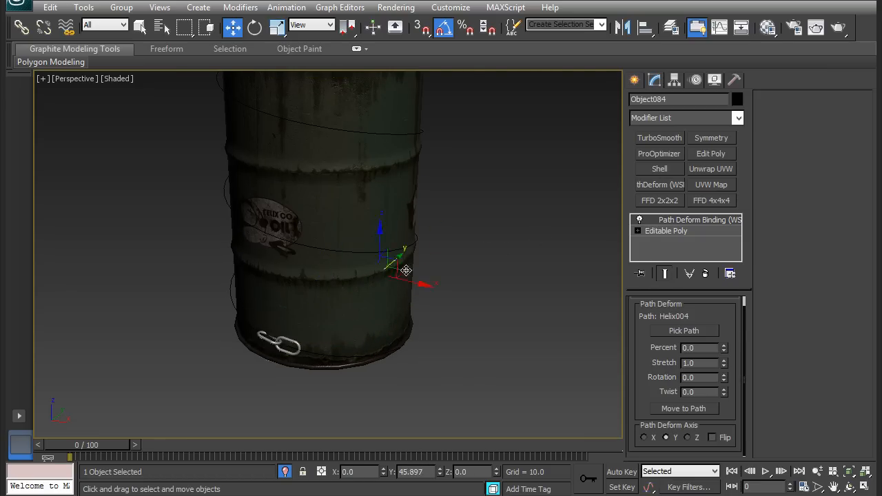
drag(406, 268, 504, 218)
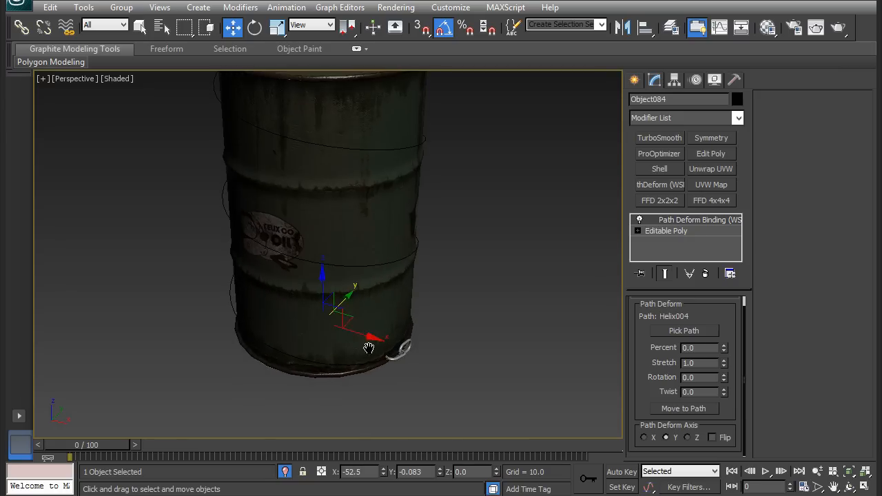
scroll(down, 3)
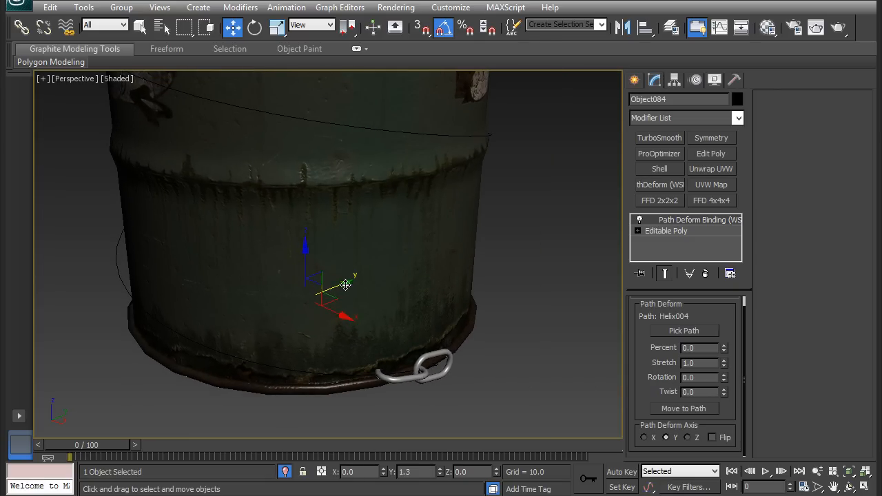
- Clone the link 50 times along the helix so a full chain spirals around the barrel
drag(344, 283, 372, 284)
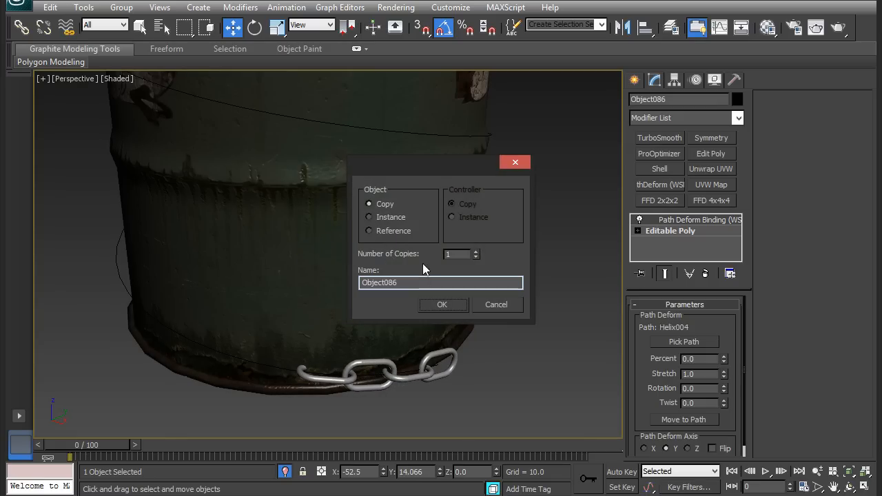
text(50)
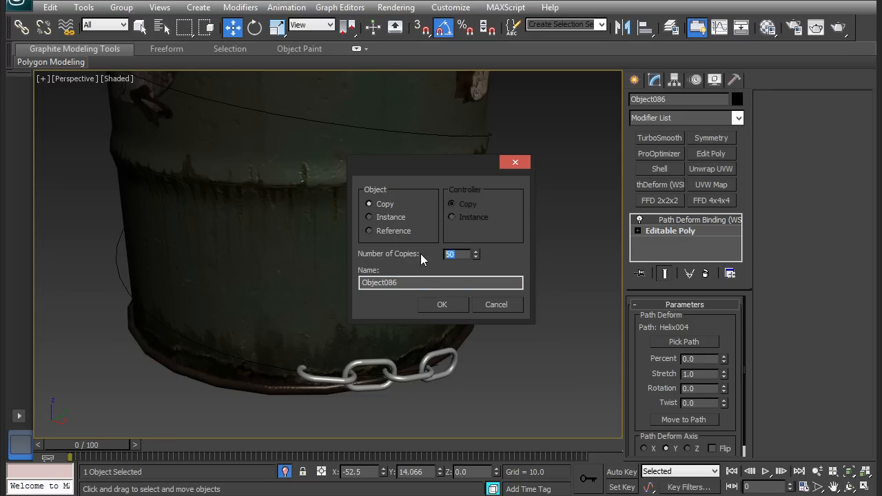
click(441, 304)
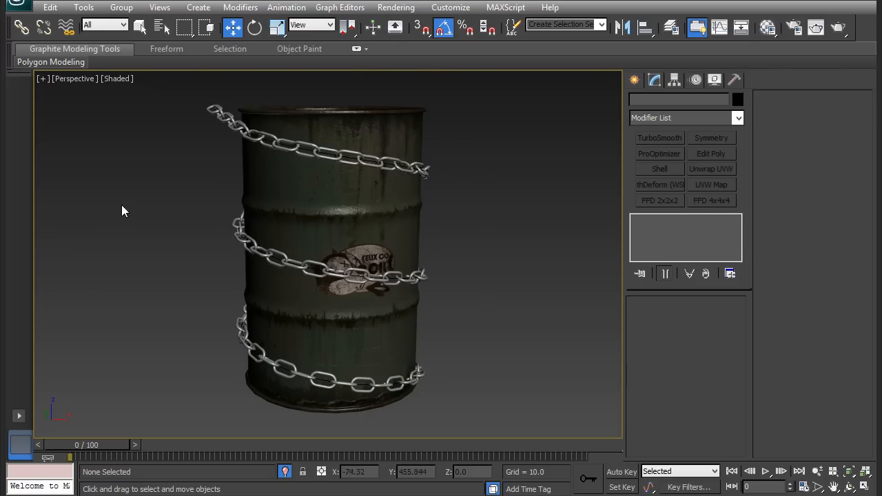
mouse_move(248, 185)
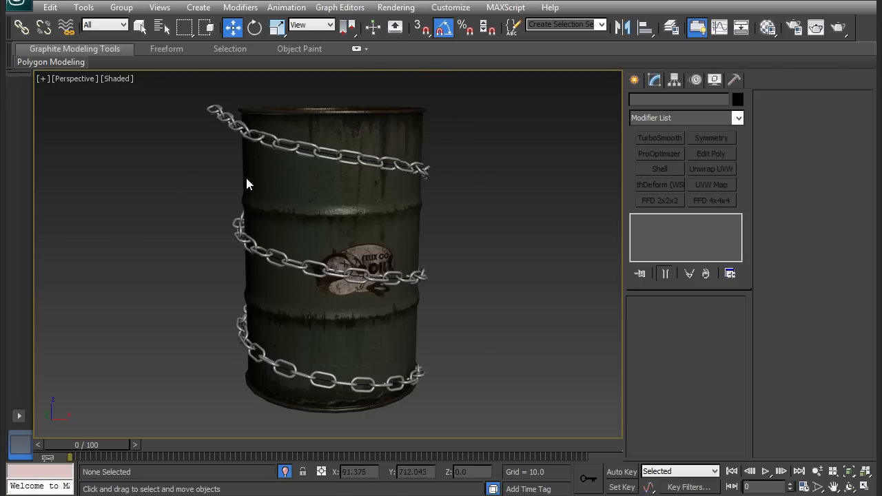
mouse_move(292, 243)
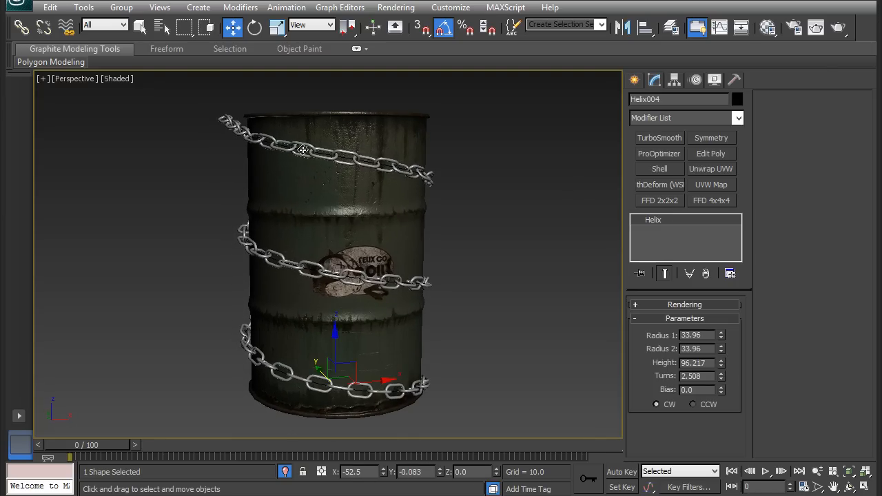
- Add an FFD 4x4x4 modifier to the helix and warp its lattice control points around the barrel
click(739, 118)
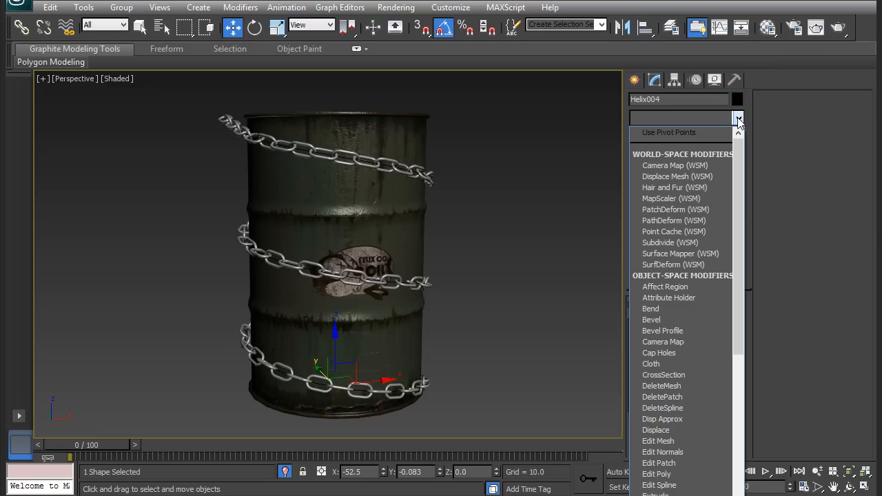
mouse_move(674, 124)
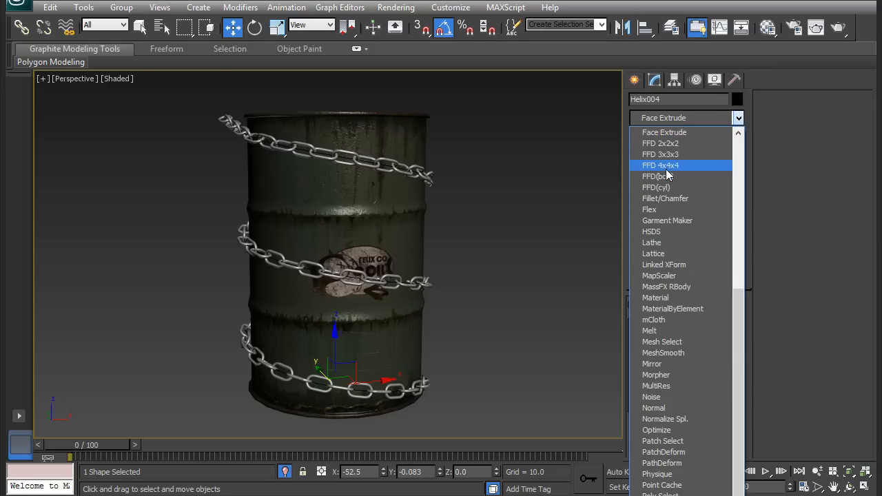
click(660, 165)
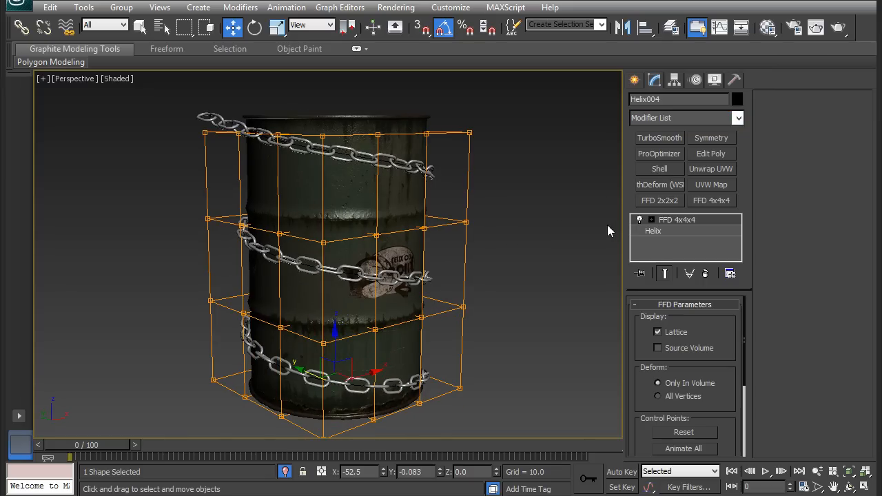
click(678, 219)
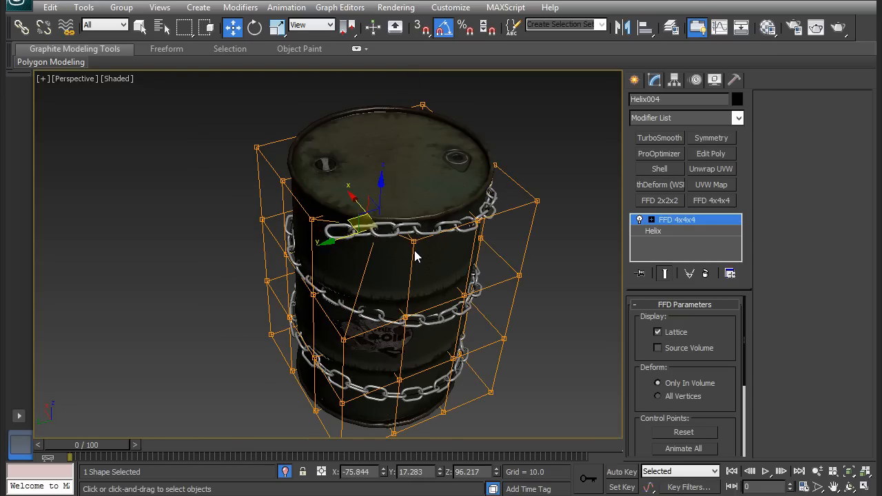
drag(413, 259, 397, 285)
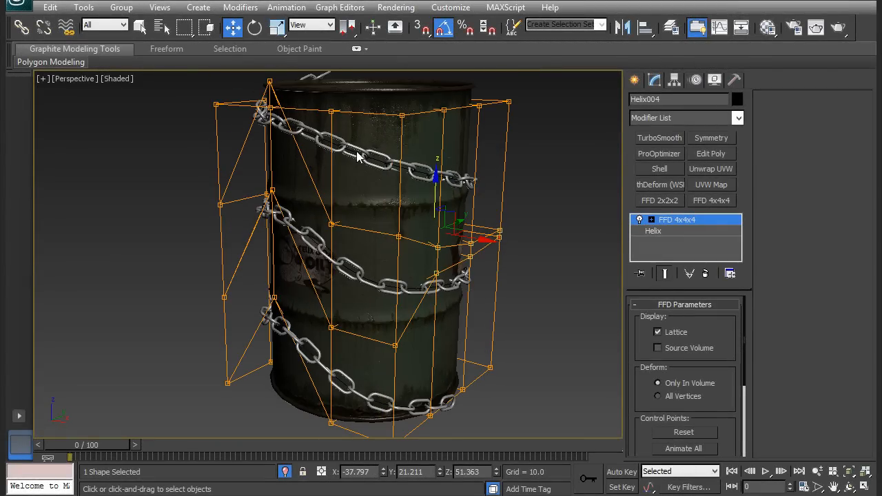
- Convert the warped helix to an editable spline and expand its Soft Selection rollout
right_click(351, 237)
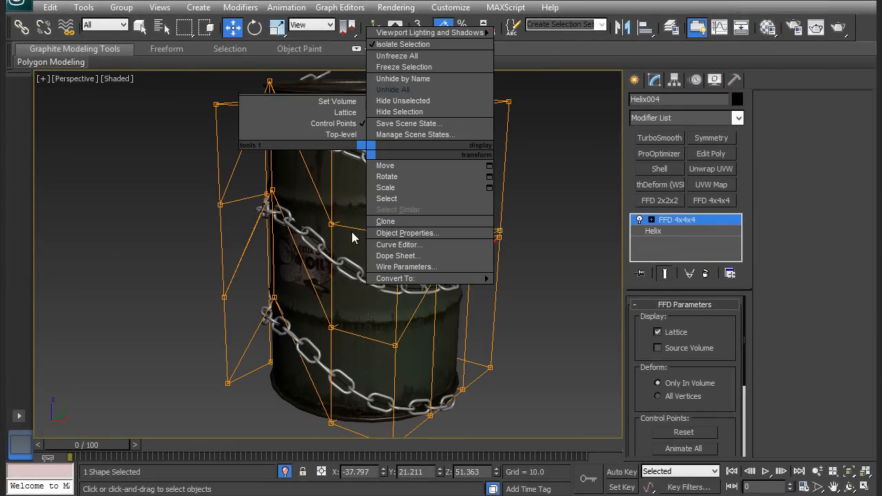
click(393, 278)
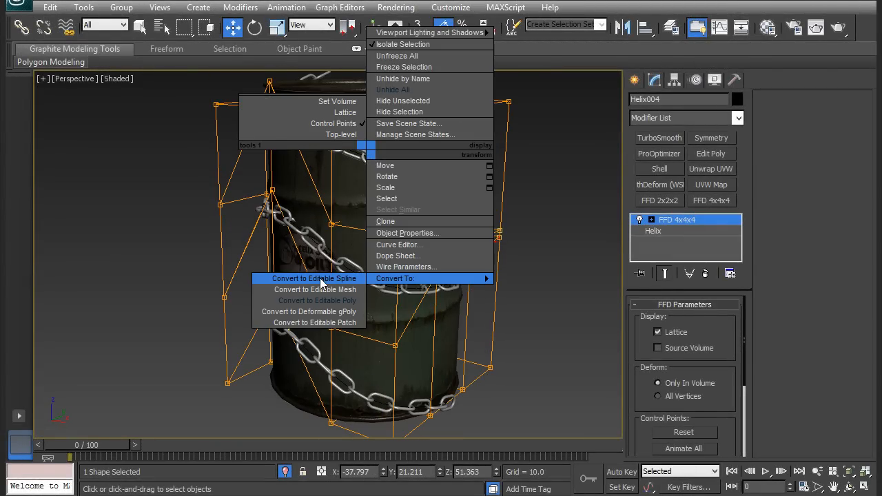
click(314, 279)
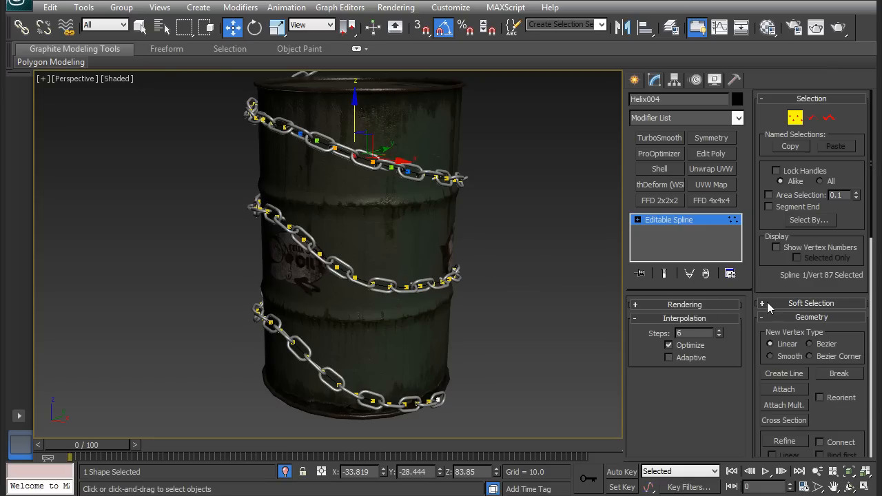
click(810, 303)
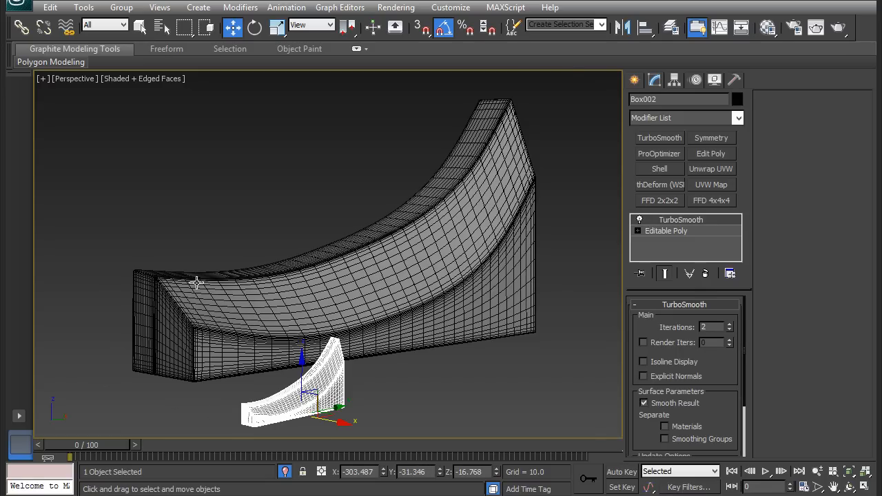
mouse_move(174, 273)
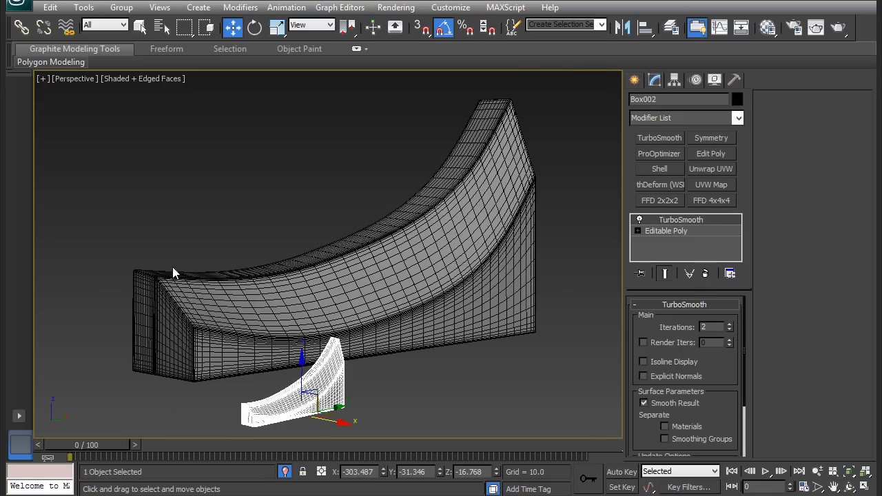
- Select the curved mesh and enter its base Editable Poly beneath TurboSmooth for edge editing
click(427, 221)
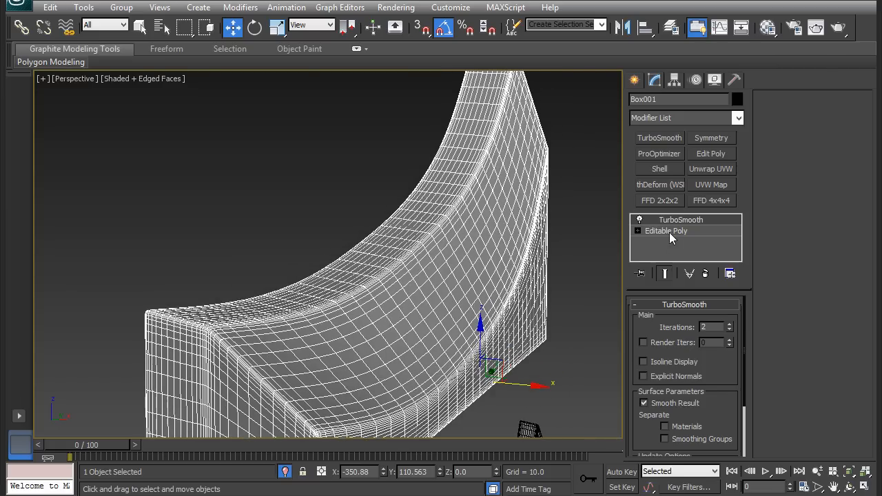
click(665, 230)
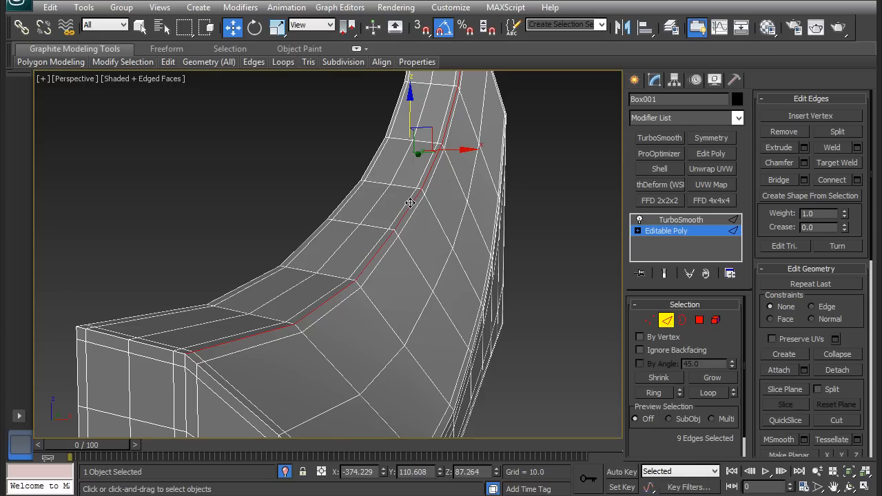
- Create the smooth spline Shape001 from the selected edge loop and select it, orbiting to the fin piece
click(810, 195)
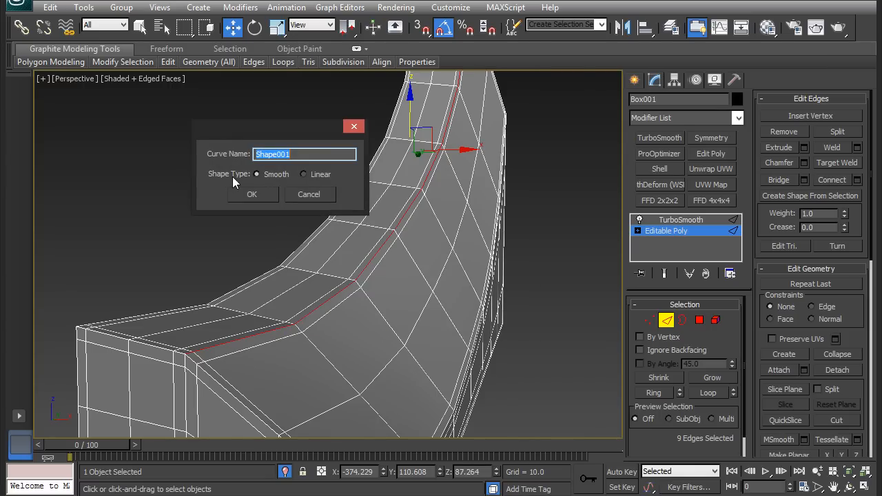
mouse_move(311, 182)
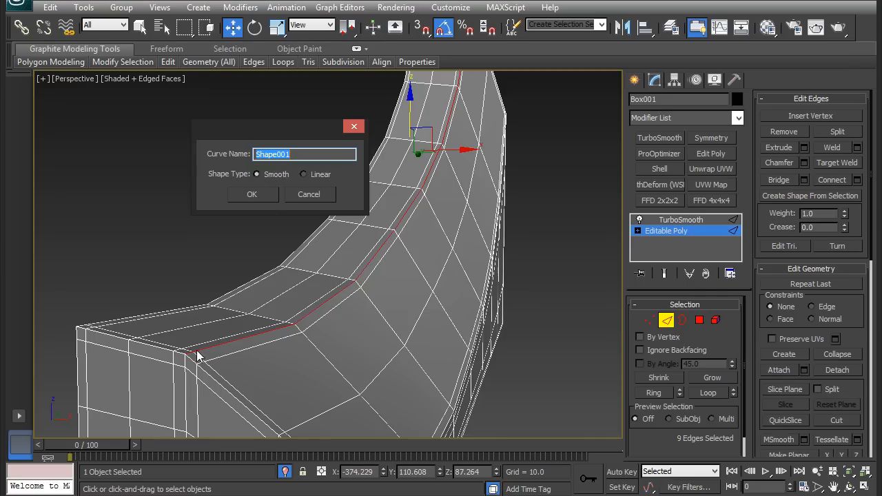
mouse_move(300, 196)
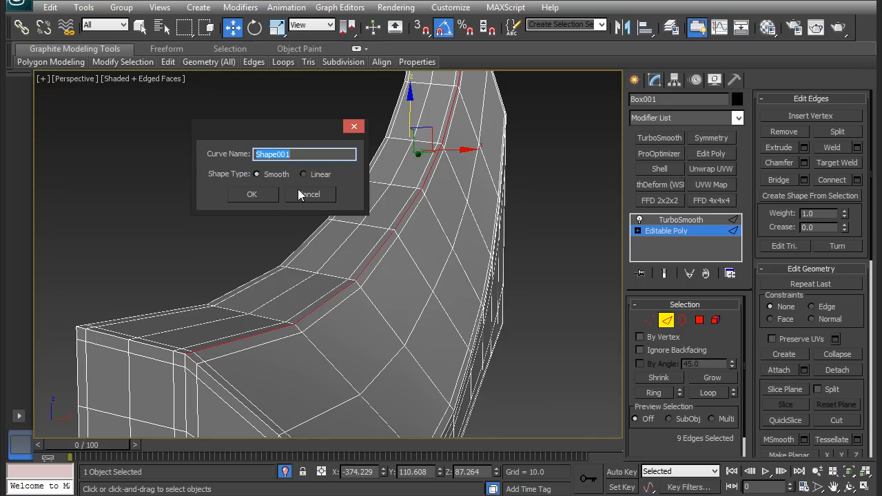
mouse_move(276, 343)
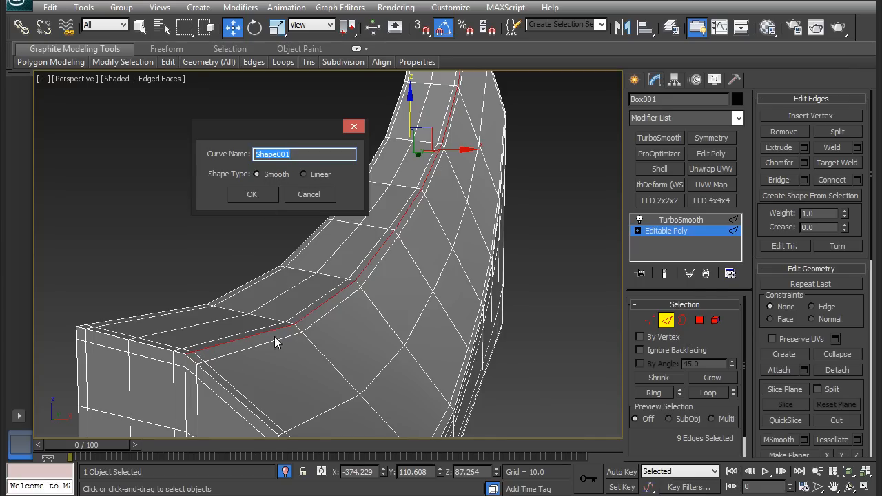
mouse_move(461, 90)
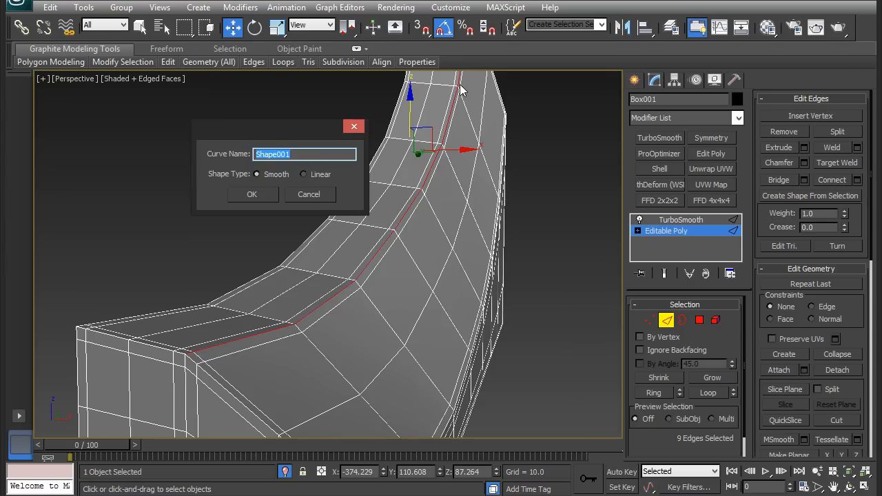
mouse_move(265, 221)
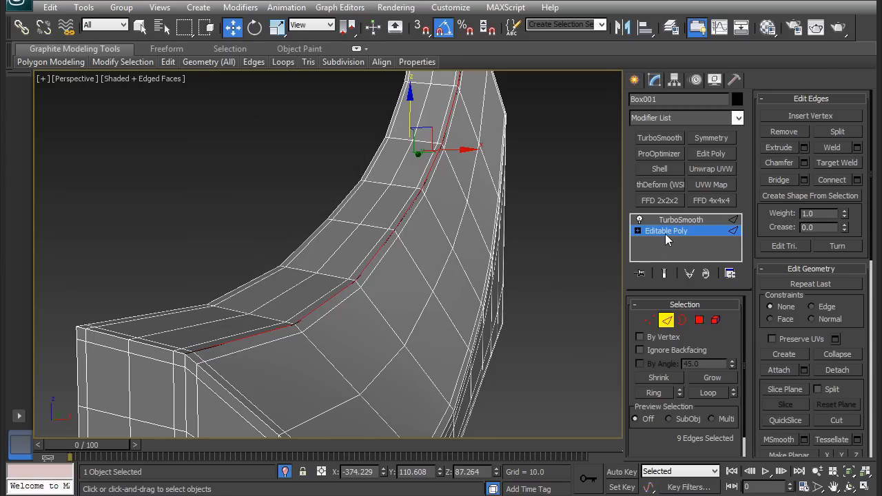
click(680, 219)
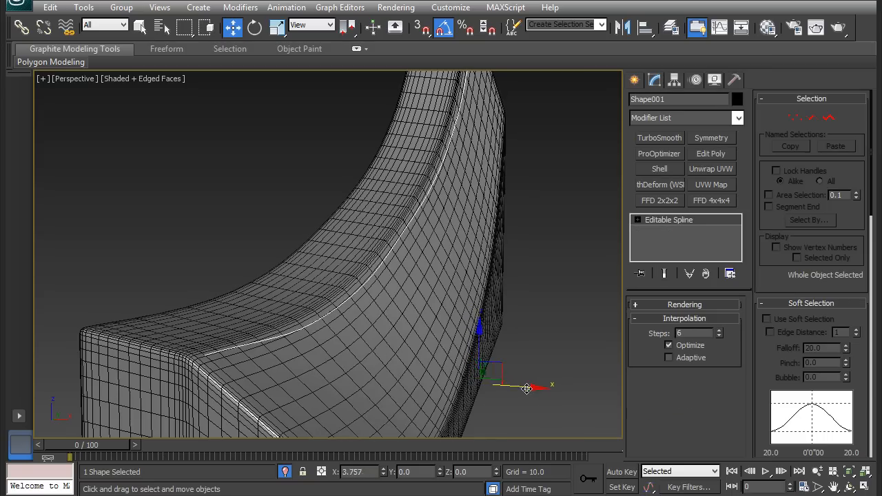
drag(526, 388, 581, 391)
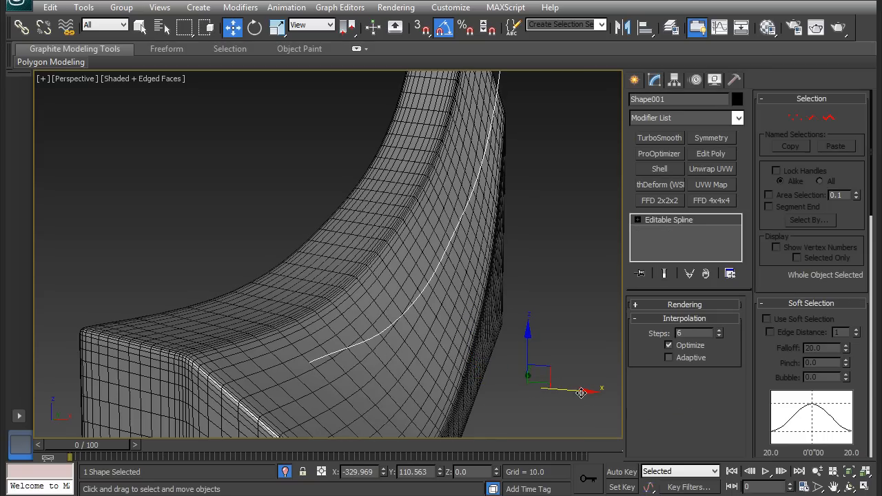
drag(581, 391, 526, 384)
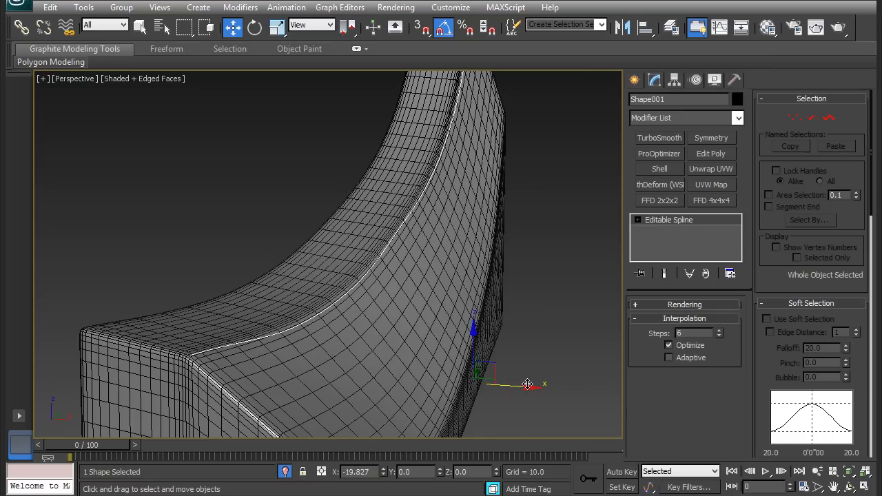
drag(527, 383, 534, 387)
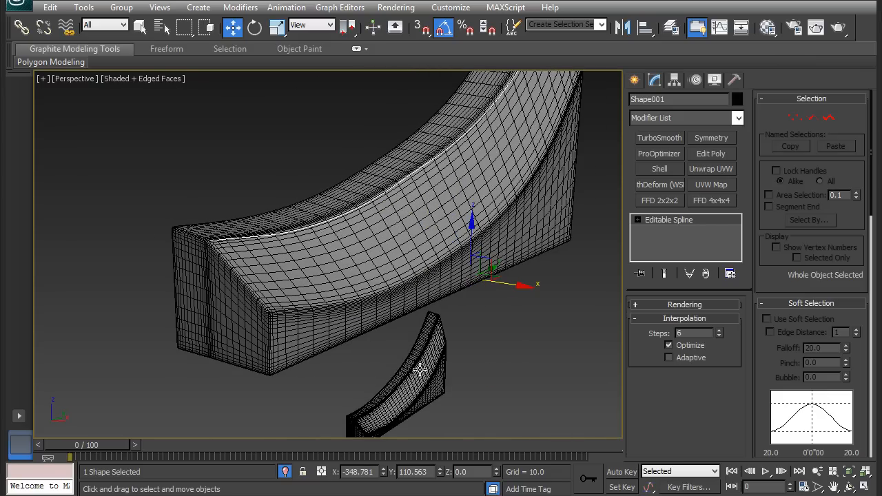
- Give the fin piece a Path Deform Binding along Shape001 and set its deform axis
click(397, 371)
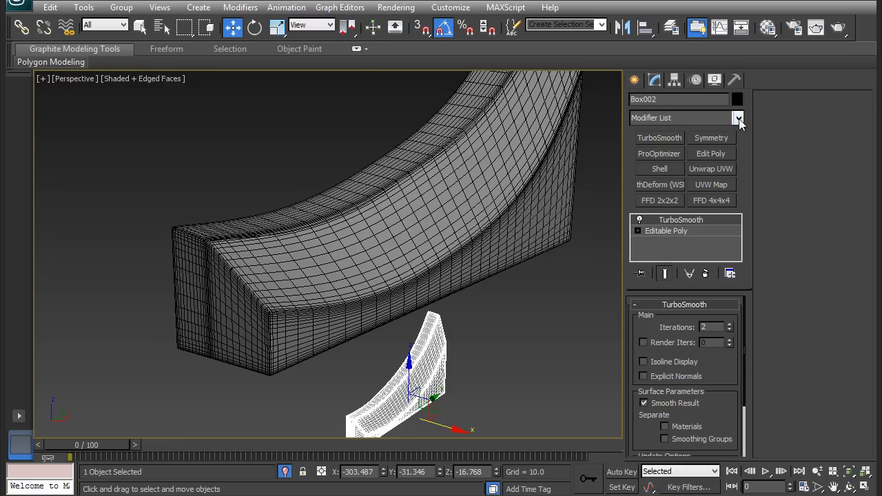
click(739, 119)
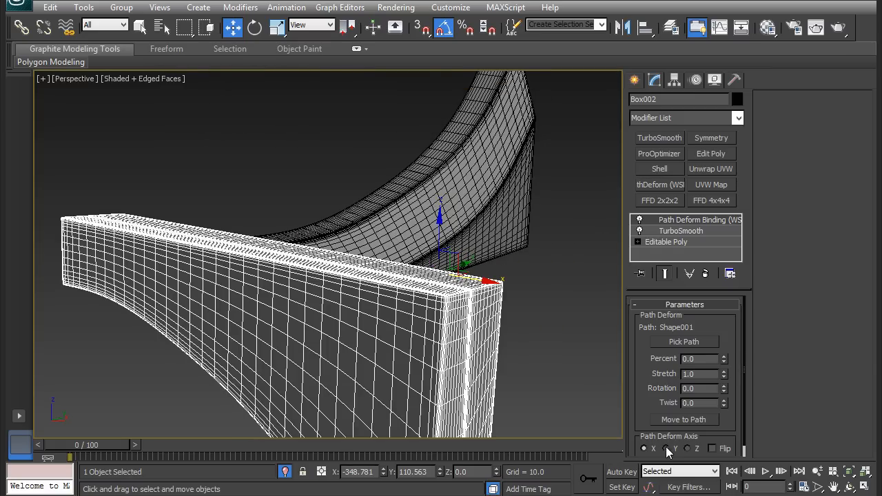
click(664, 449)
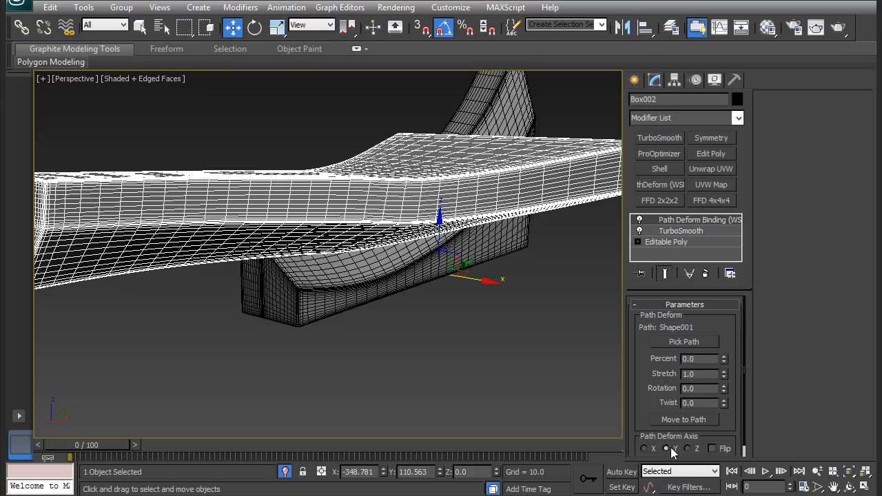
click(699, 388)
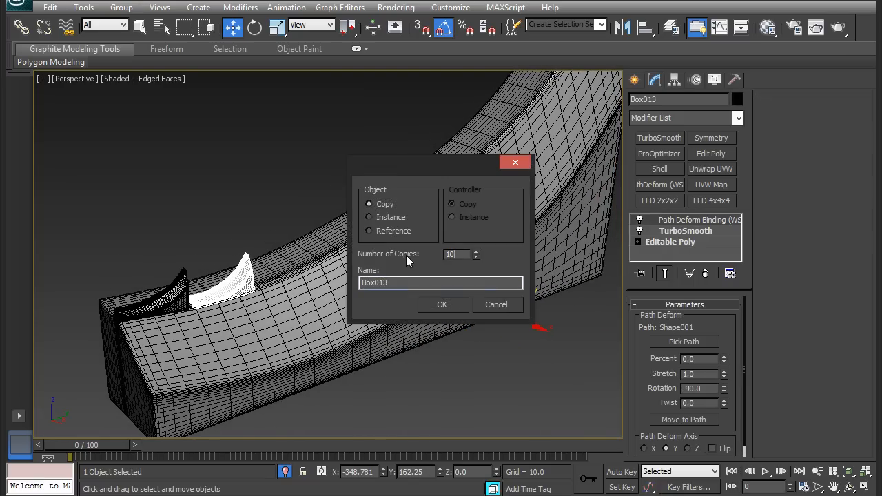
- Confirm ten copies of the fin running up along Shape001 on the curved mesh
click(441, 304)
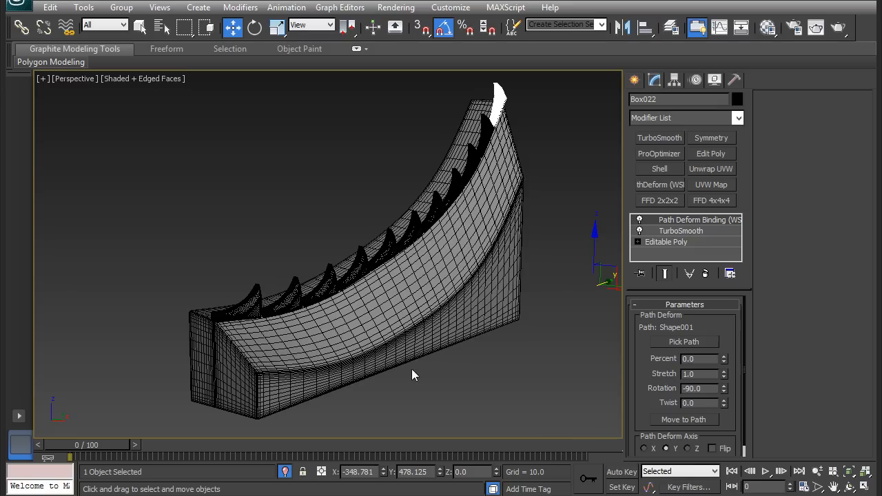
mouse_move(237, 317)
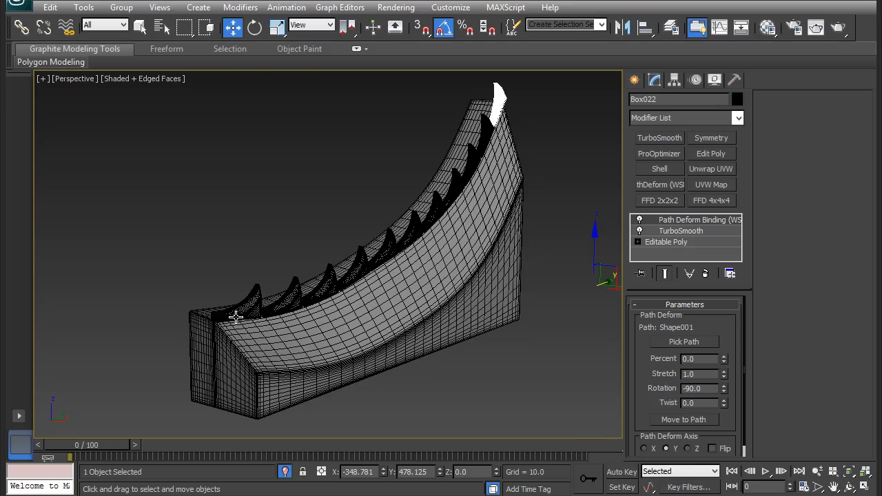
mouse_move(452, 267)
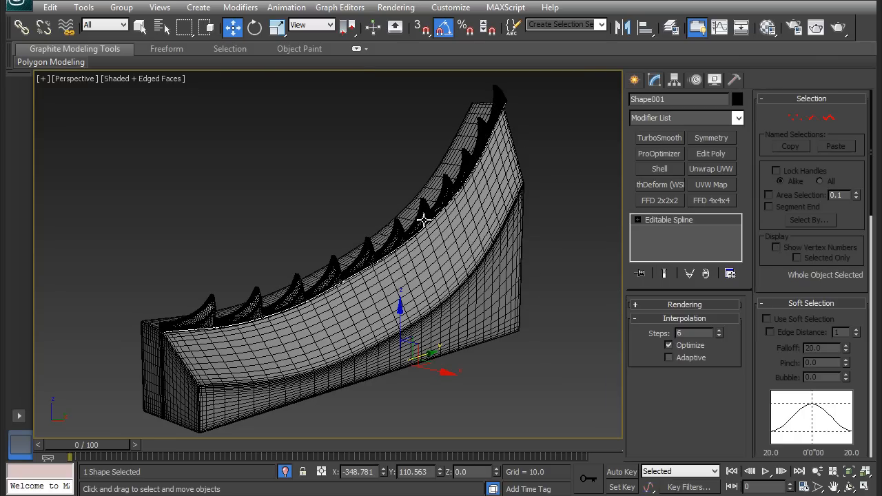
mouse_move(317, 345)
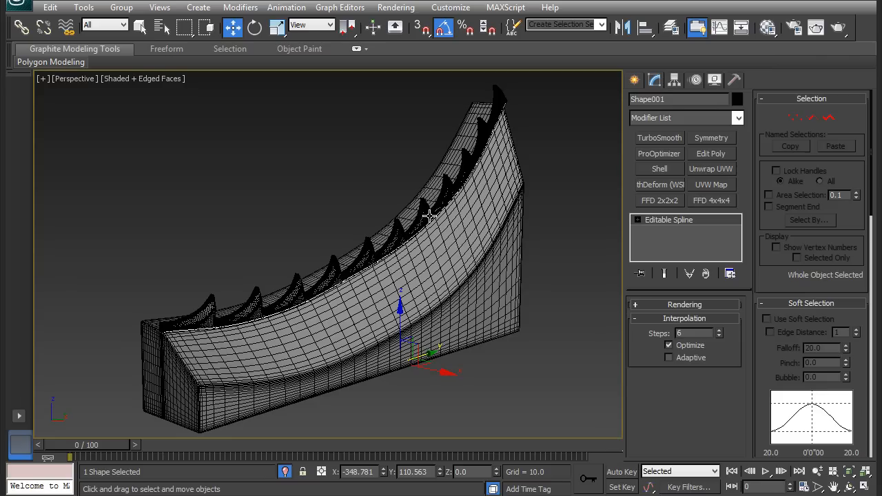
mouse_move(494, 126)
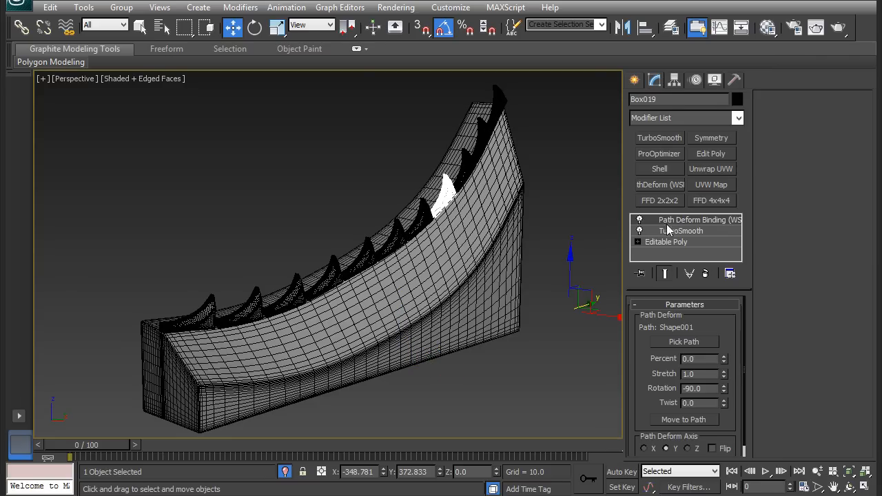
- Collapse Box019's path deform and TurboSmooth stack into a plain editable mesh, confirming the warning
right_click(682, 231)
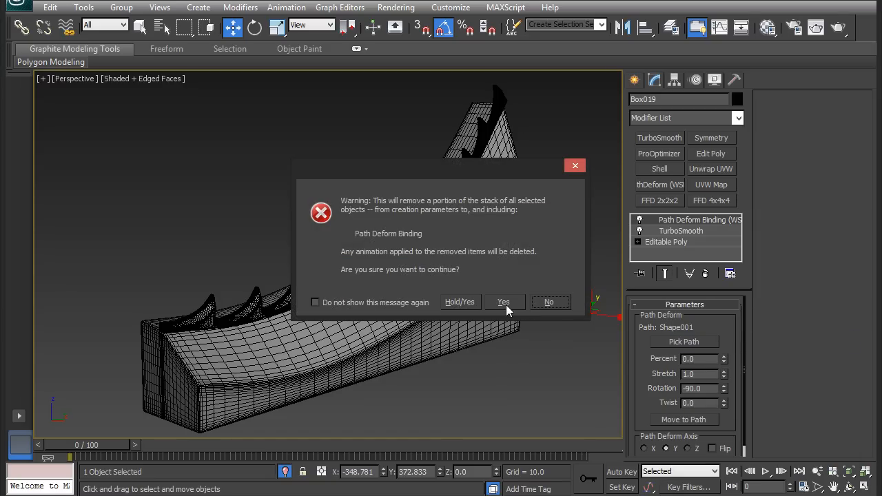
click(503, 302)
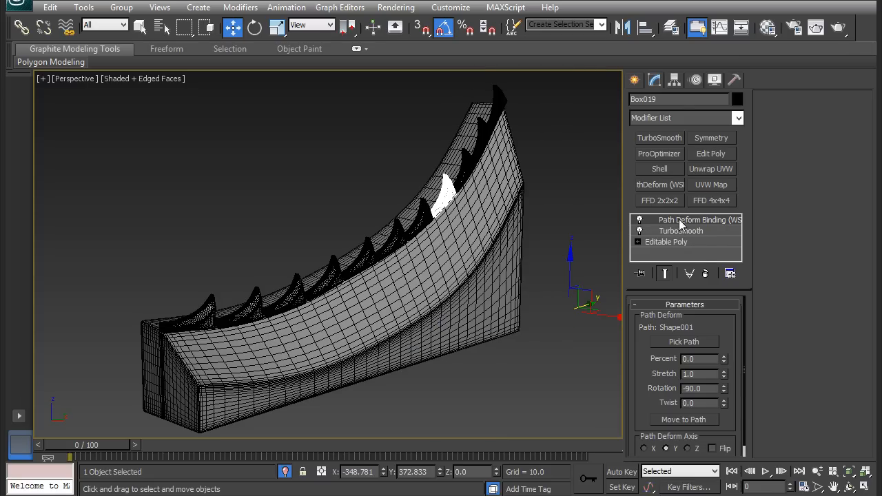
click(692, 219)
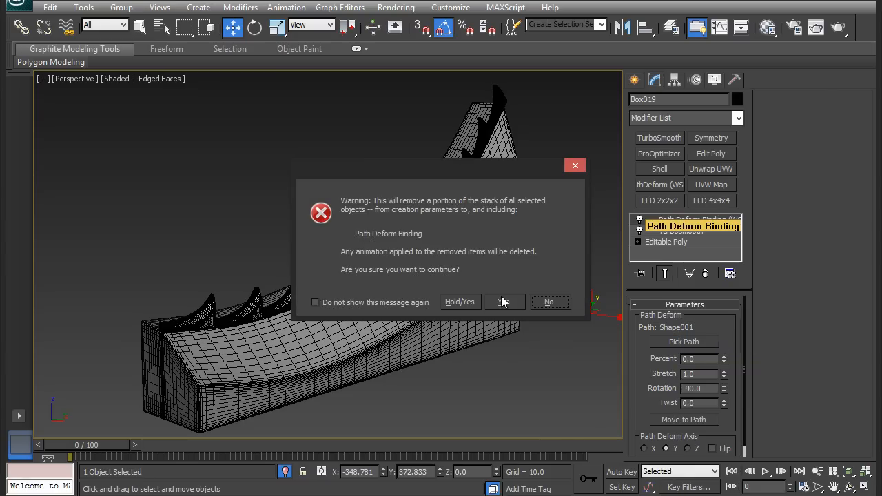
click(504, 302)
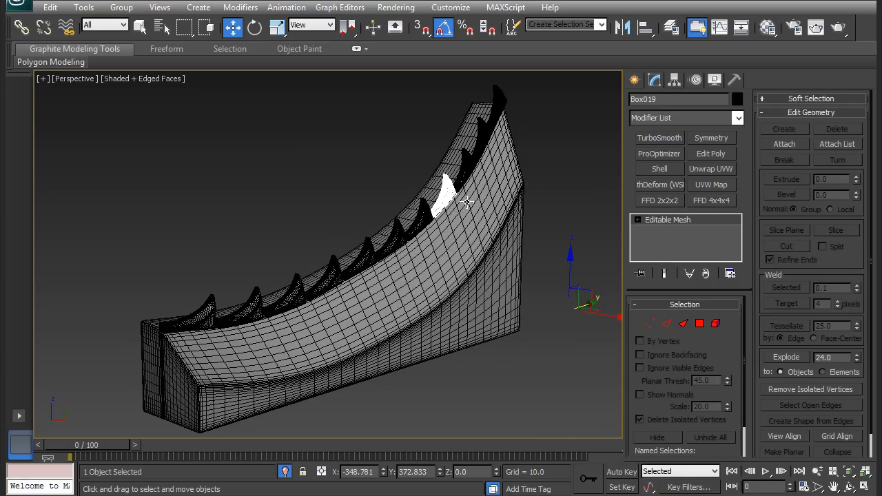
mouse_move(425, 166)
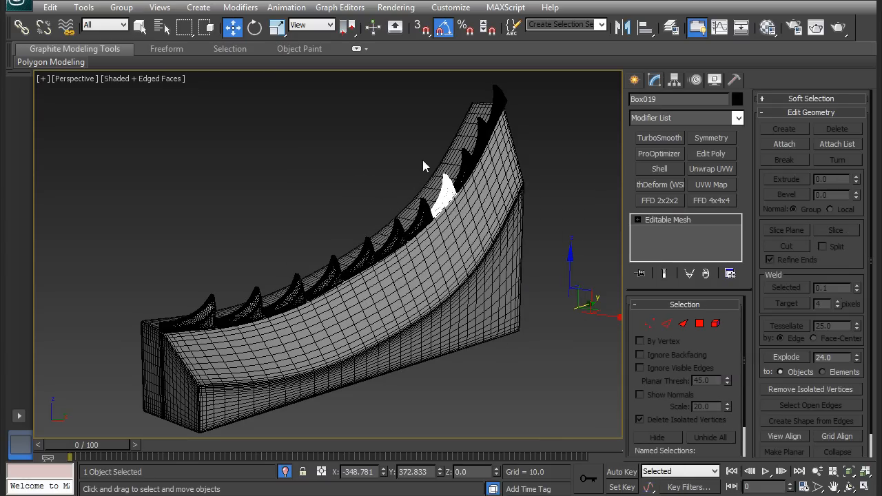